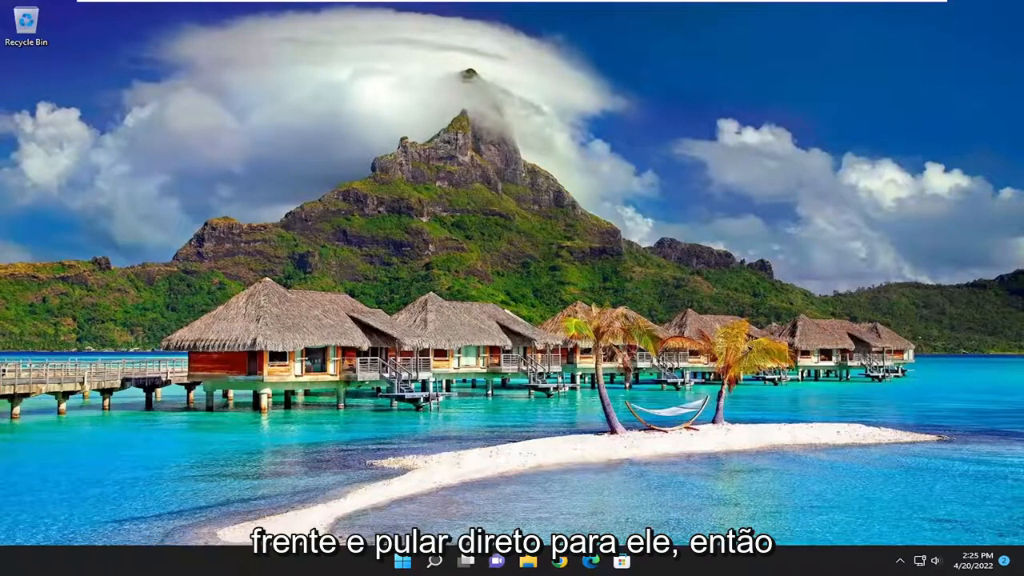
Search for regedit and launch Registry Editor as administrator, approving the UAC prompt
left_click(435, 560)
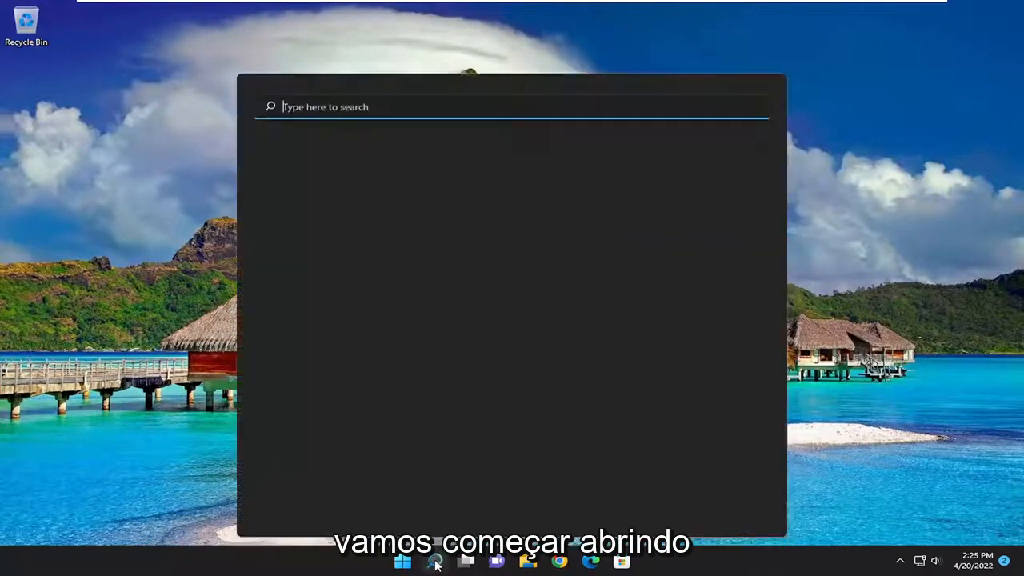
type("regedit")
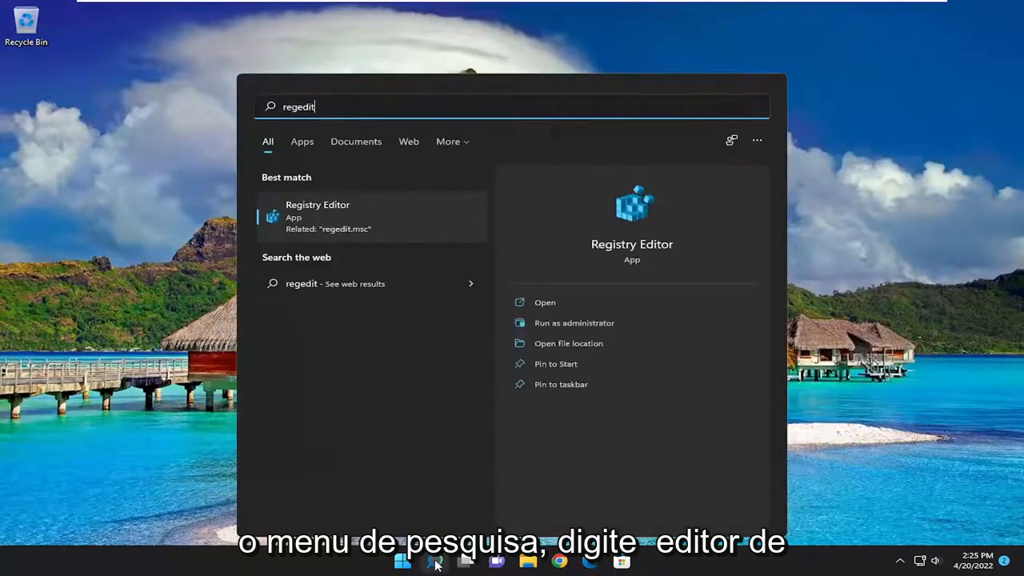
mouse_move(376, 212)
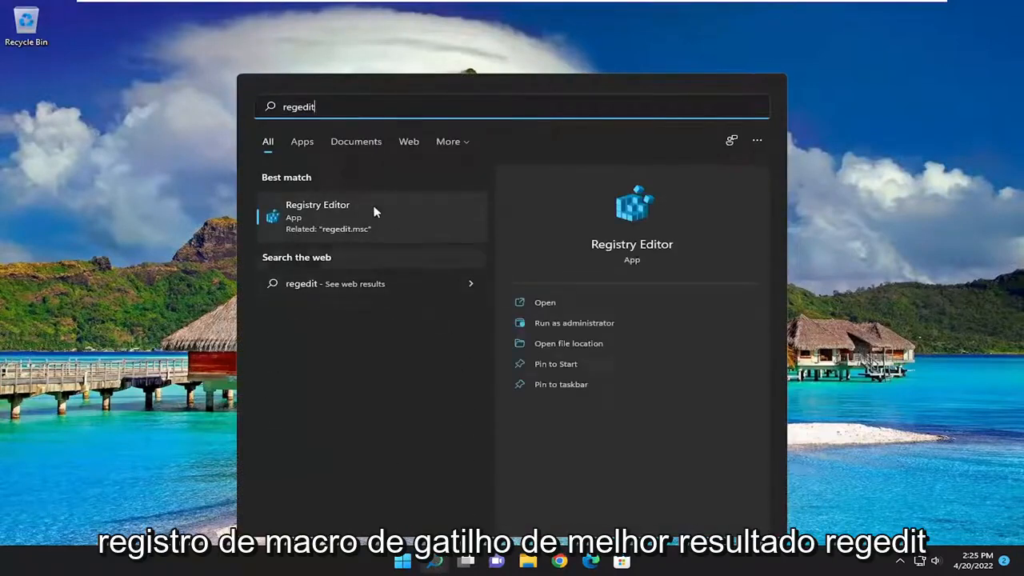
right_click(316, 211)
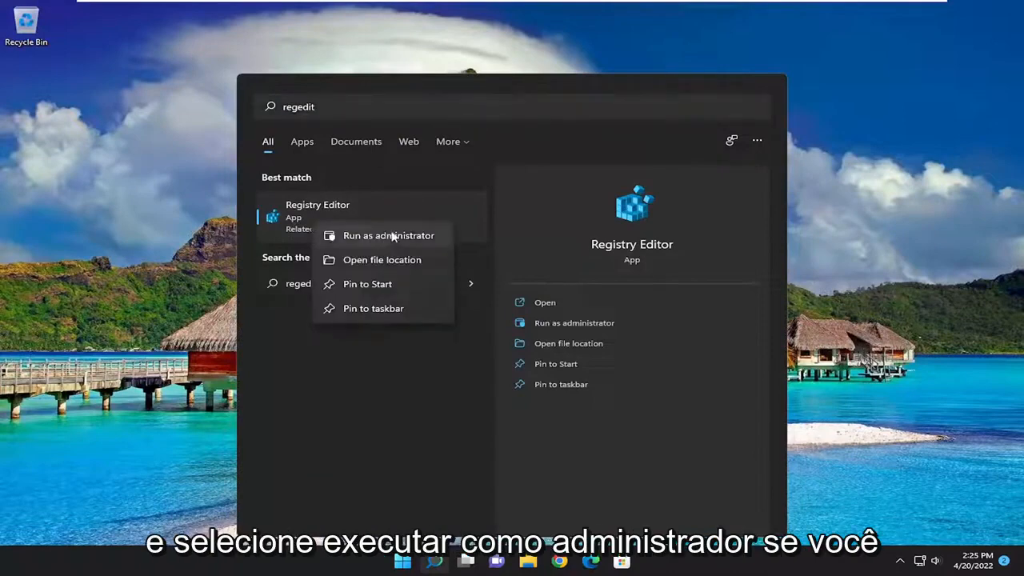
left_click(387, 235)
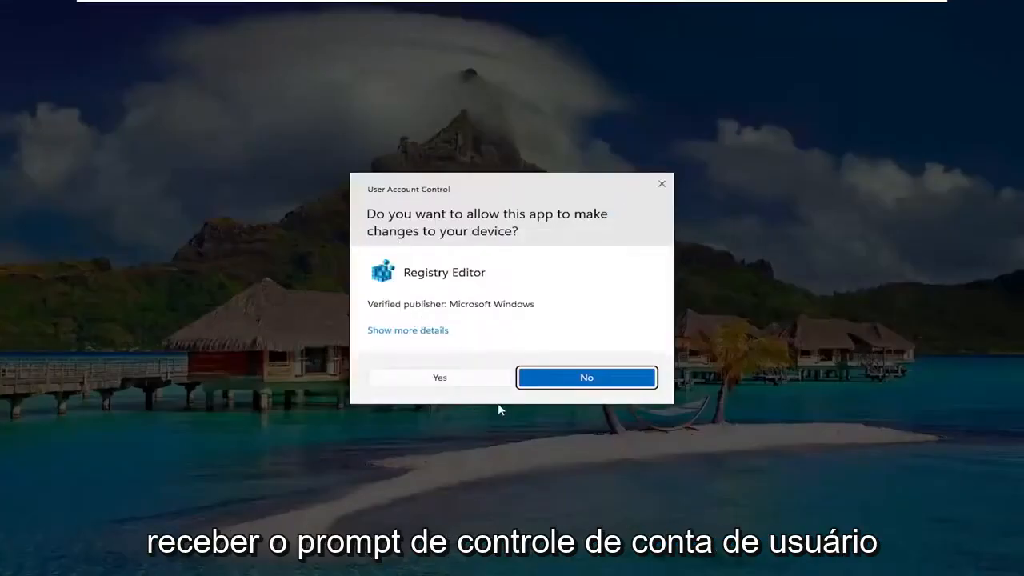
left_click(438, 377)
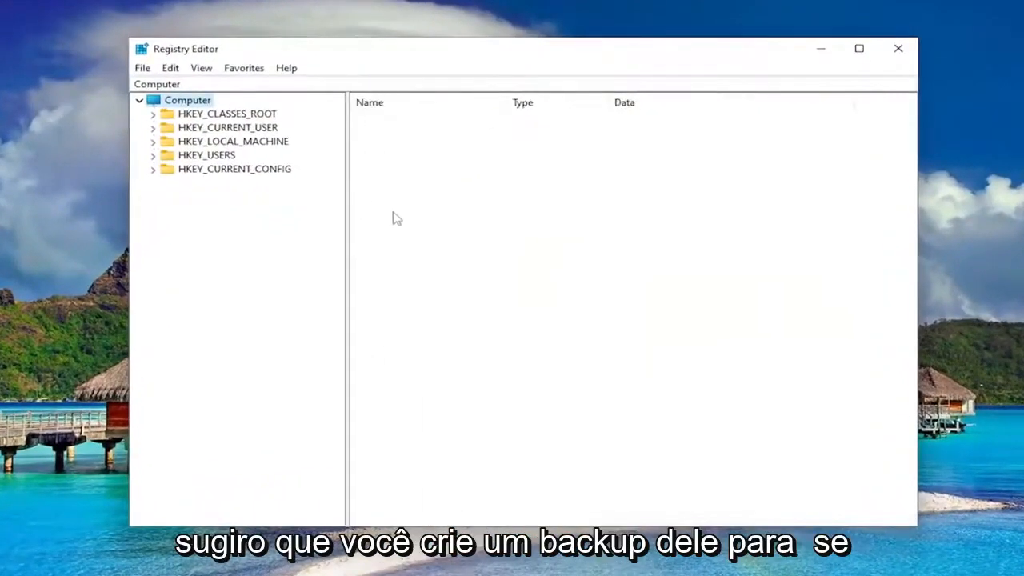
mouse_move(403, 220)
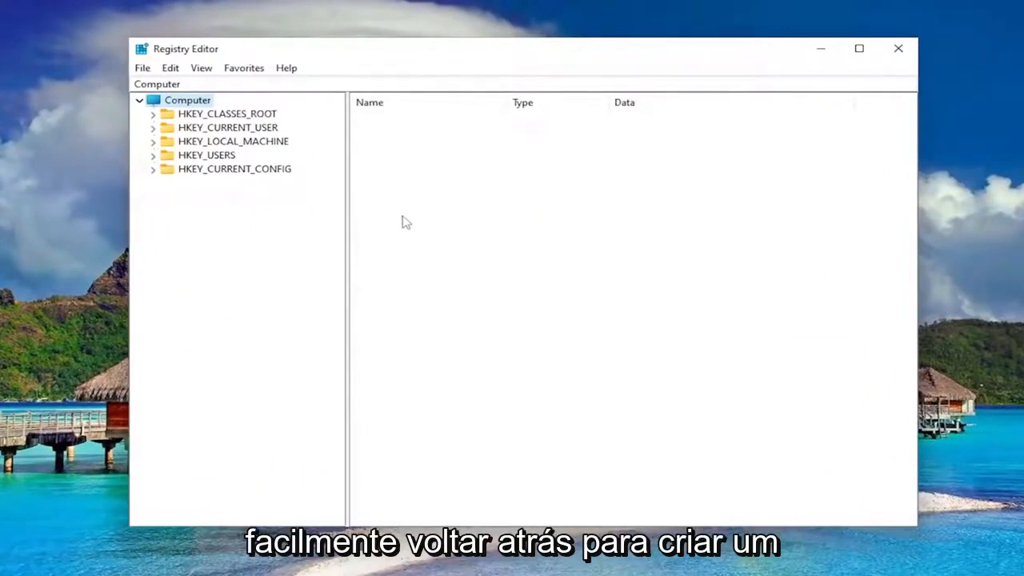
mouse_move(313, 208)
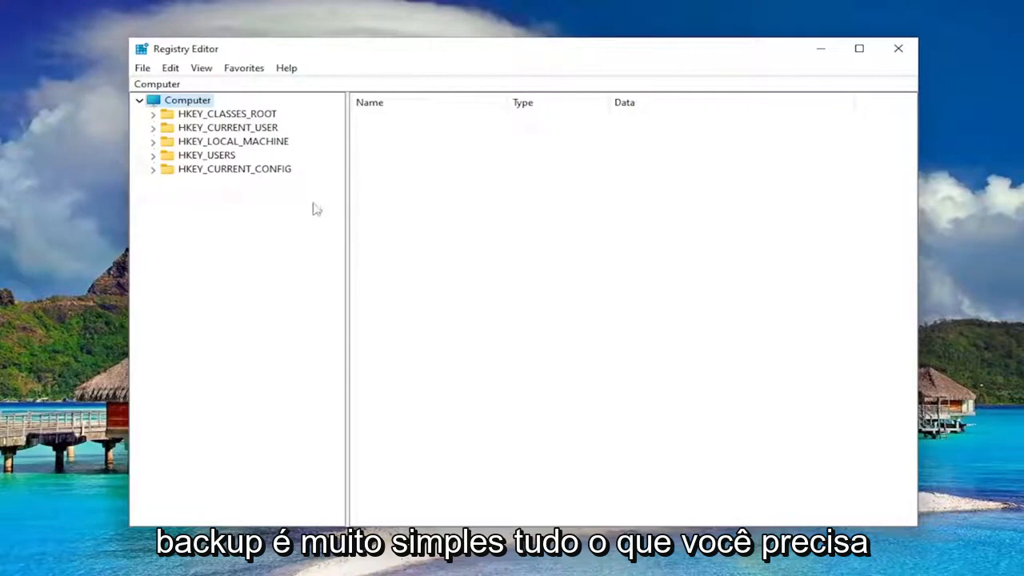
left_click(143, 67)
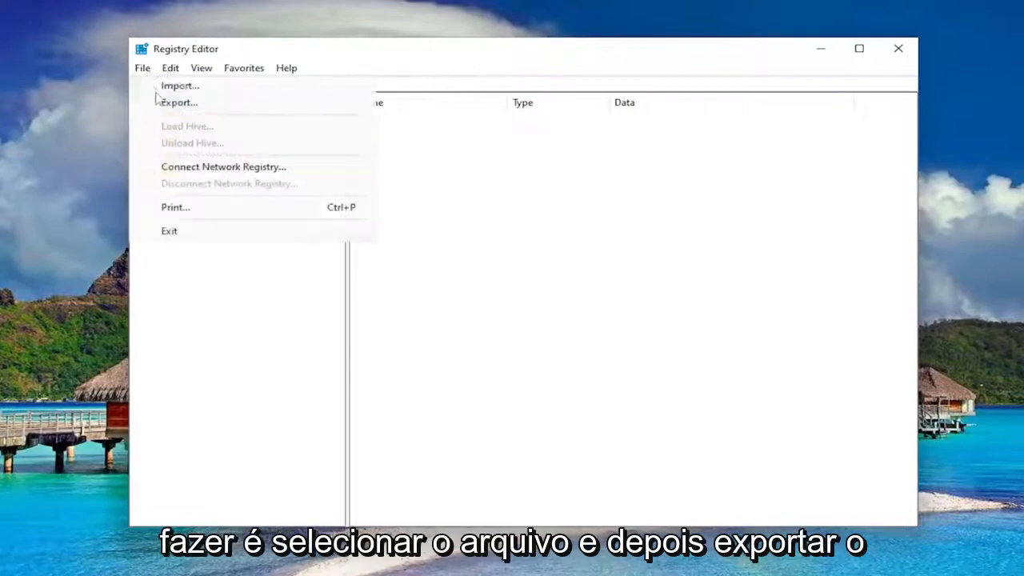
left_click(179, 102)
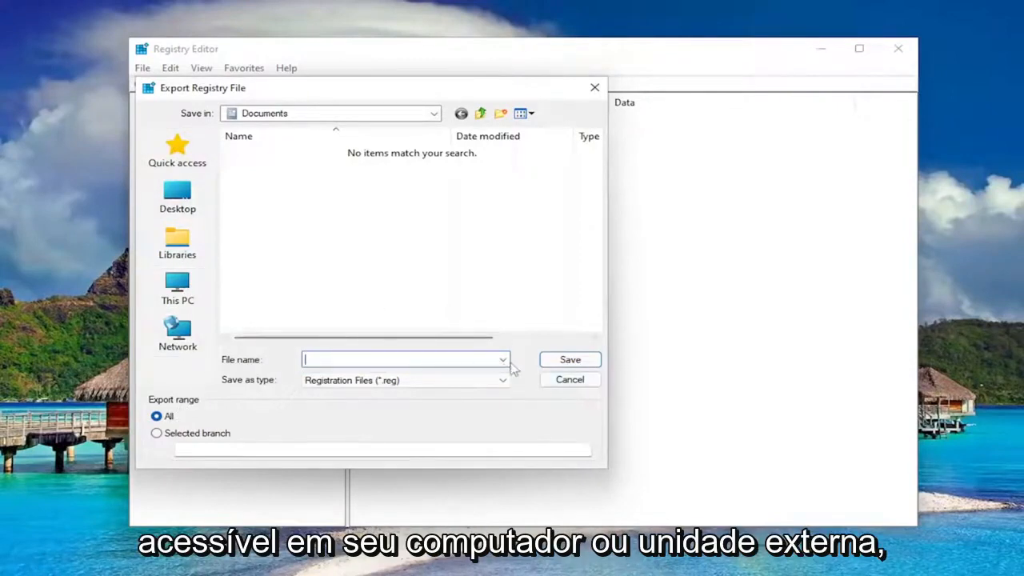
left_click(570, 379)
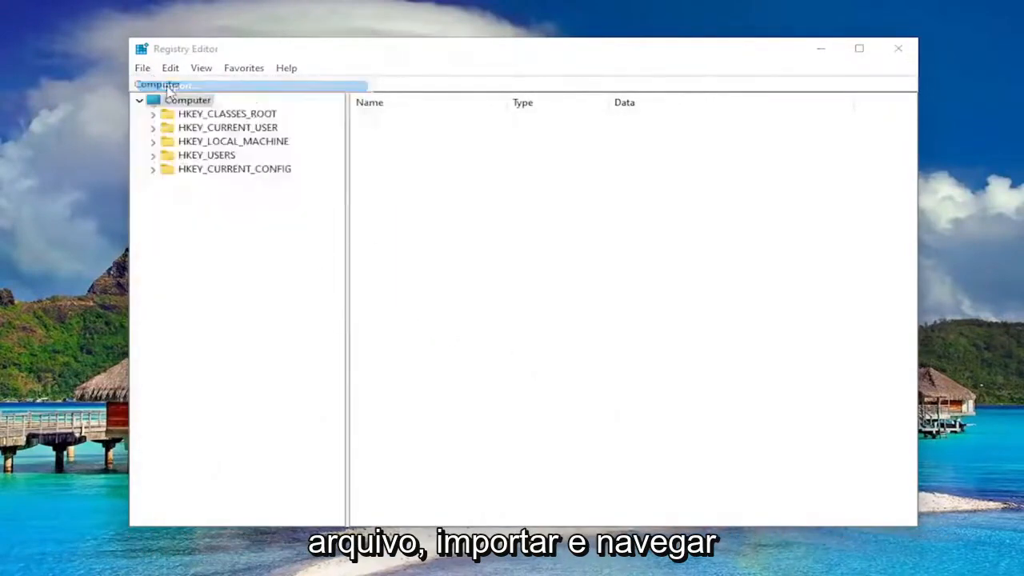
left_click(141, 67)
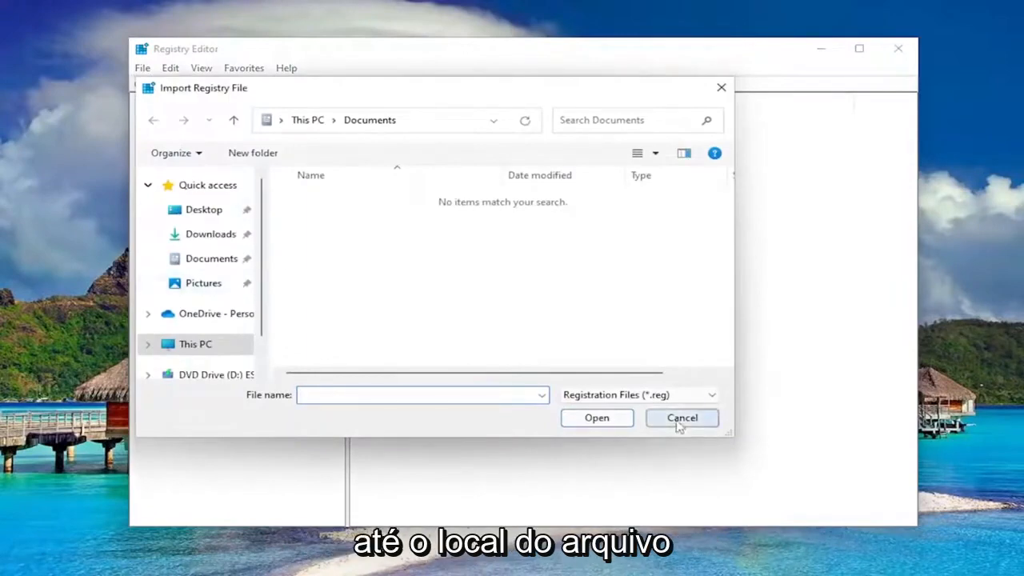
left_click(681, 417)
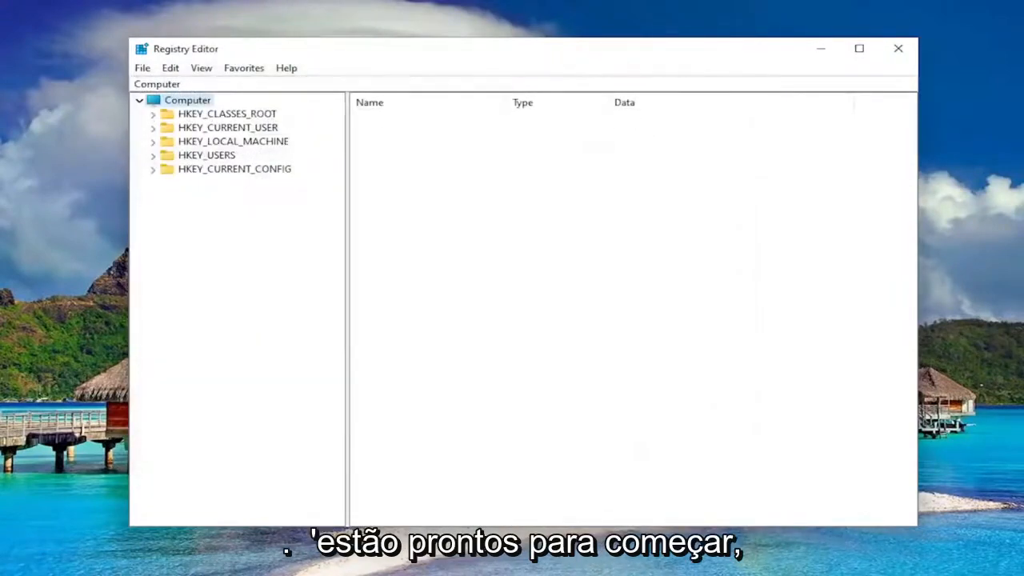
mouse_move(228, 173)
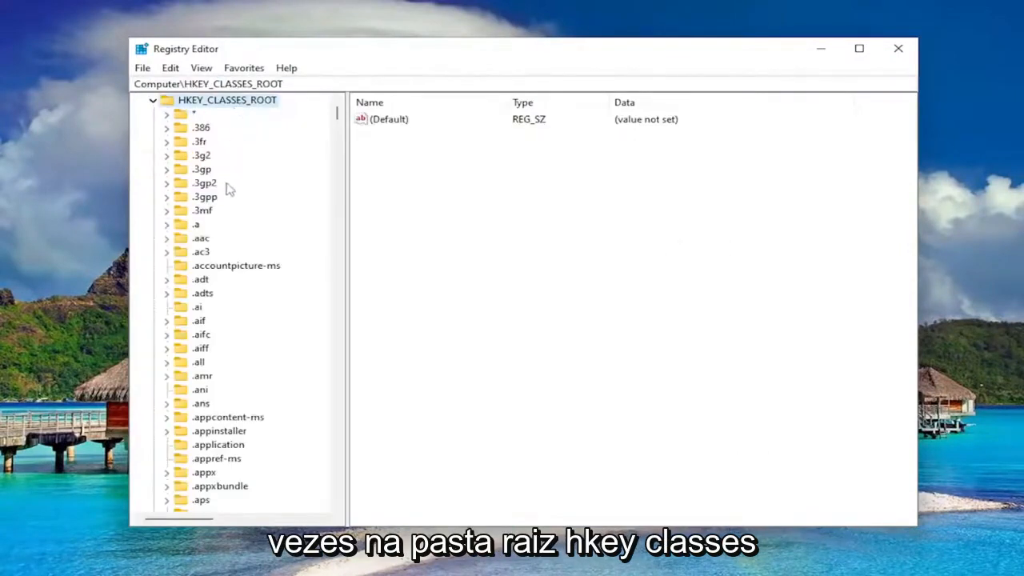
Scroll down the HKEY_CLASSES_ROOT key list to reach and select the Folder key
scroll("down", 3)
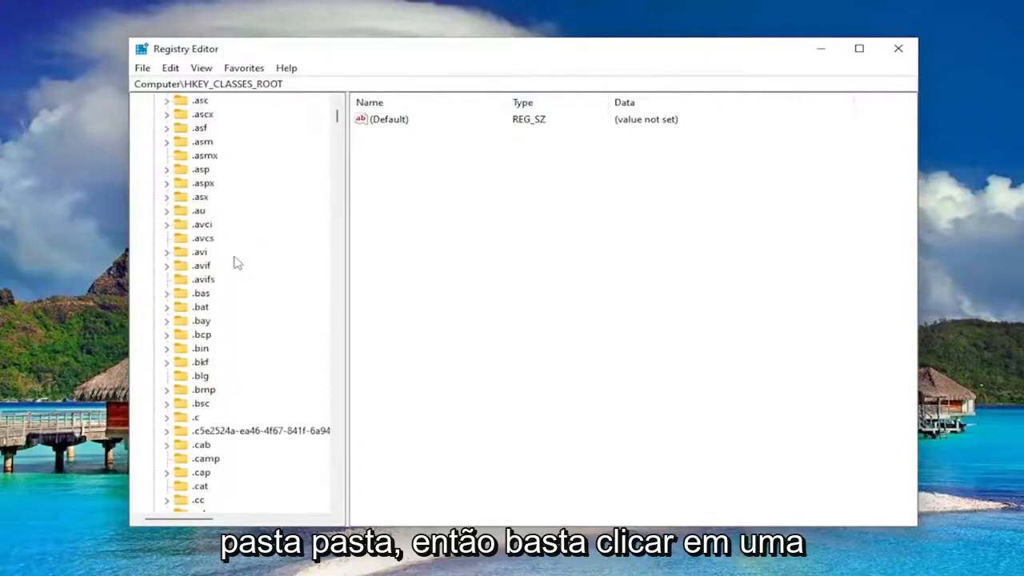
scroll("down", 3)
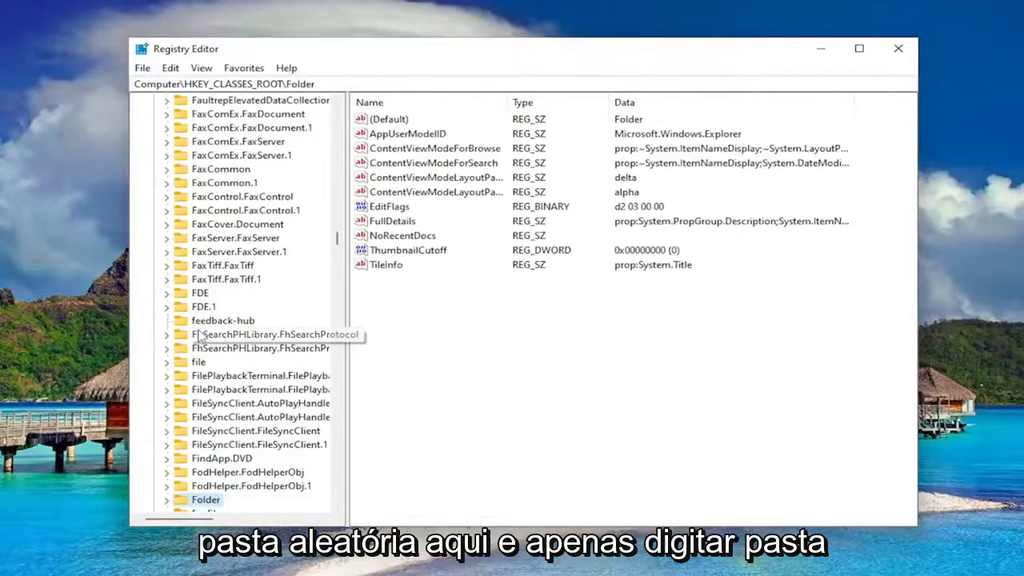
scroll("down", 3)
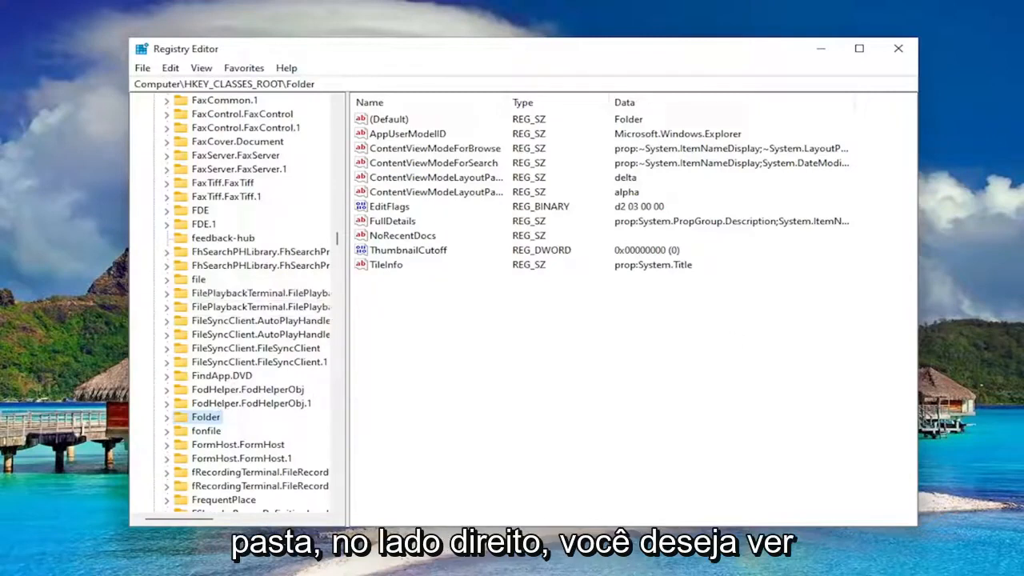
mouse_move(504, 125)
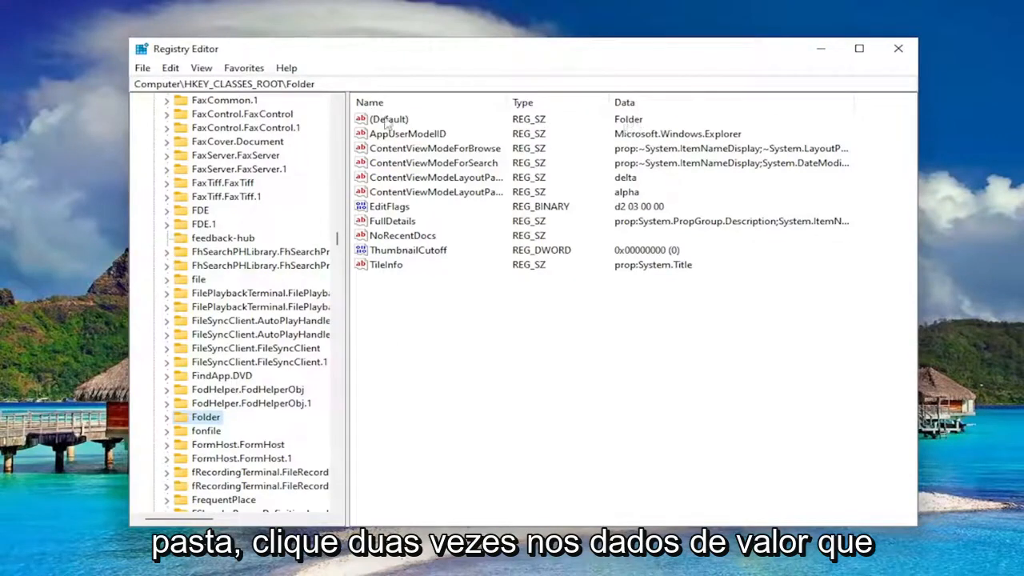
Edit the Folder key's (Default) value, confirming its data as Folder
double_click(388, 118)
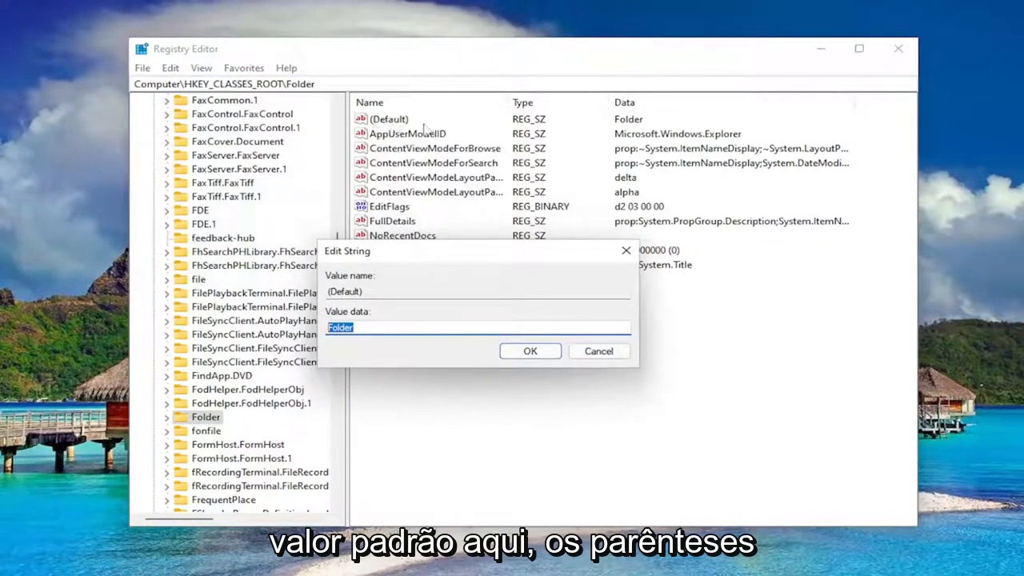
mouse_move(520, 248)
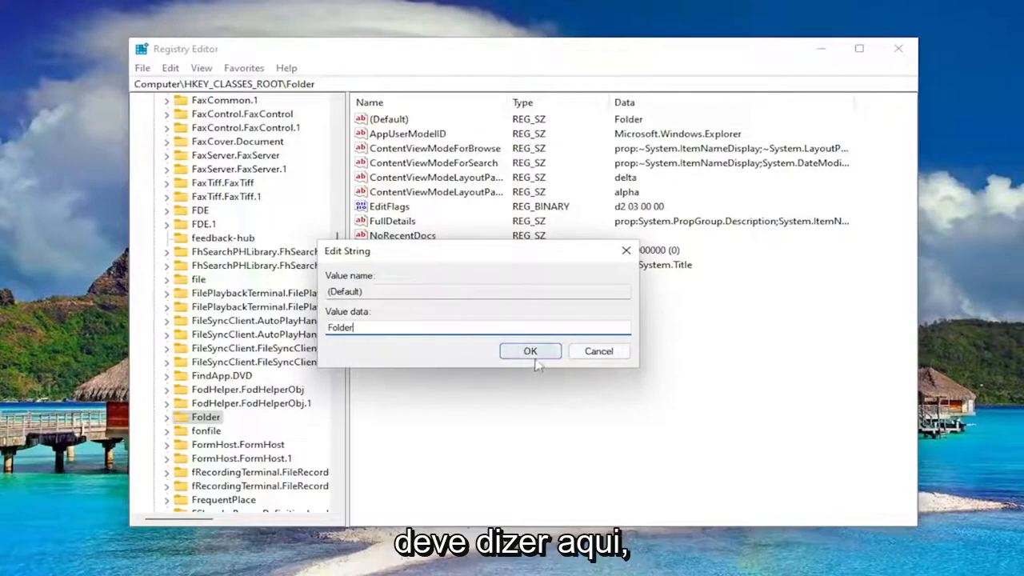
left_click(529, 351)
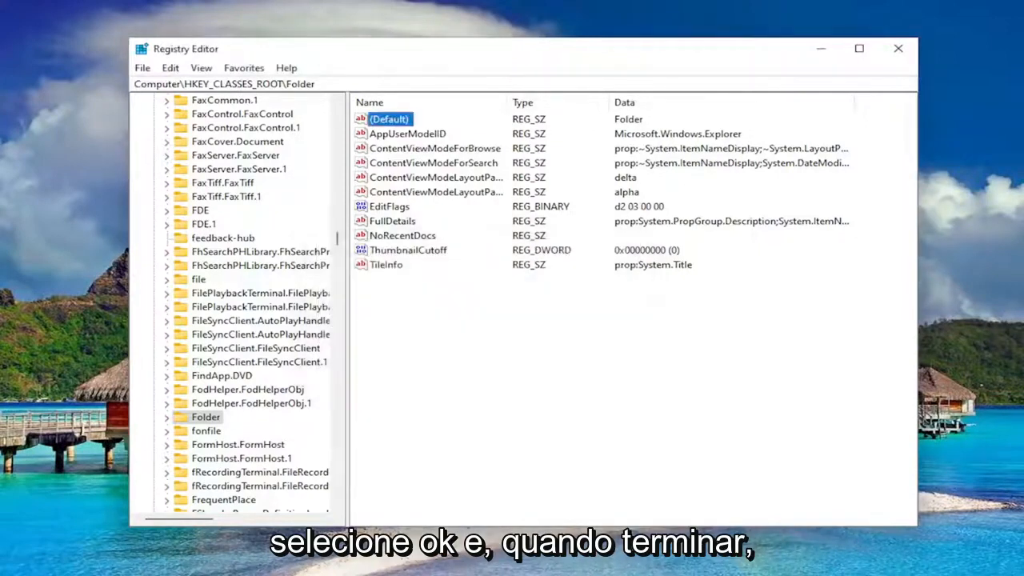
mouse_move(899, 216)
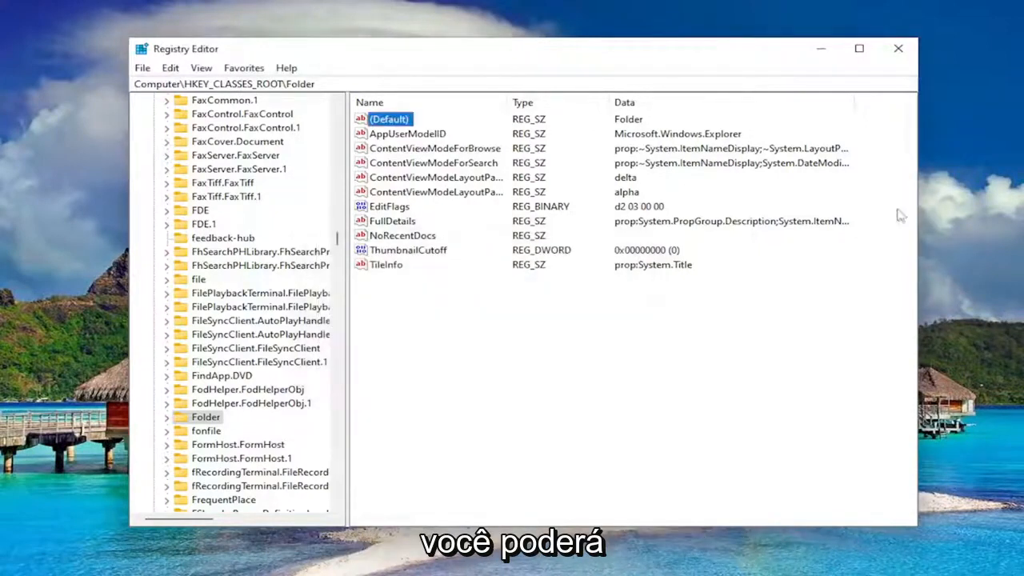
scroll("down", 3)
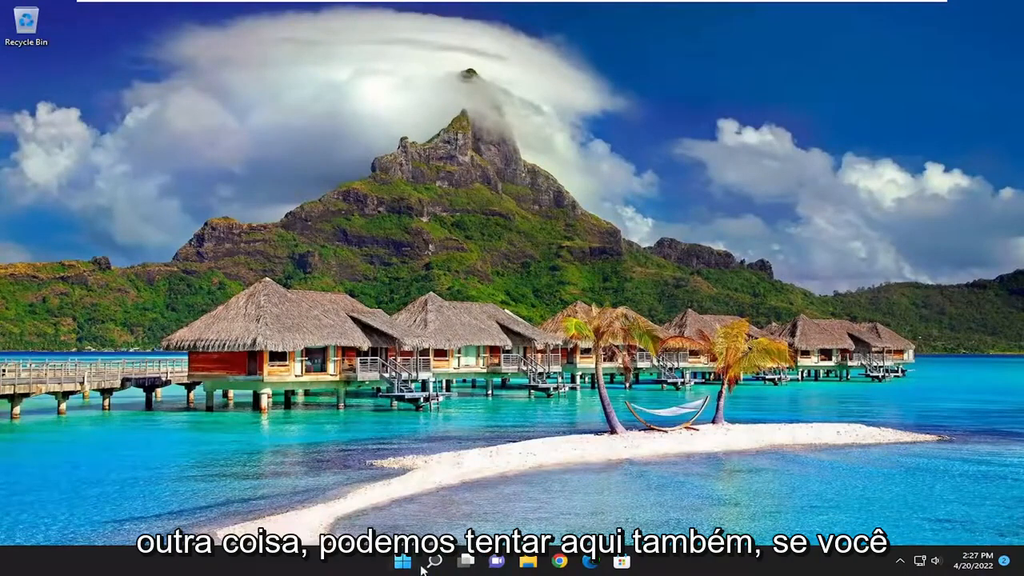
Search for cmd and launch Command Prompt as administrator, approving the UAC prompt
type("cmd")
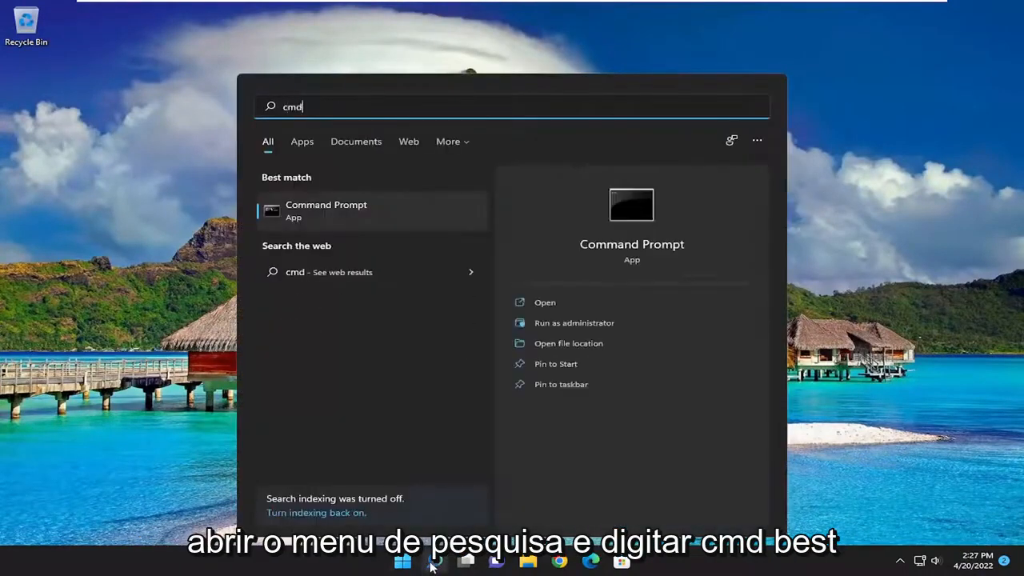
mouse_move(437, 352)
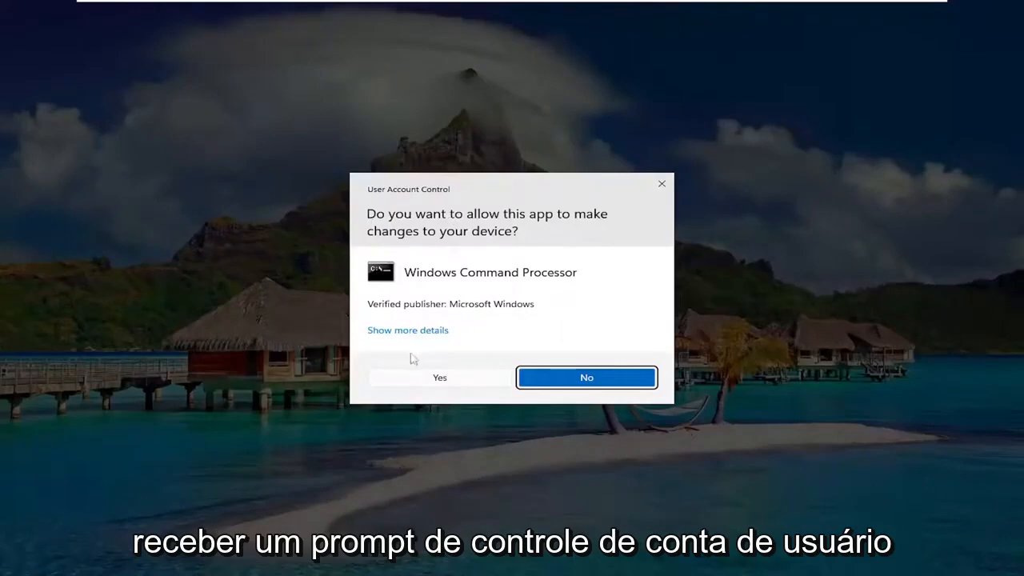
left_click(438, 378)
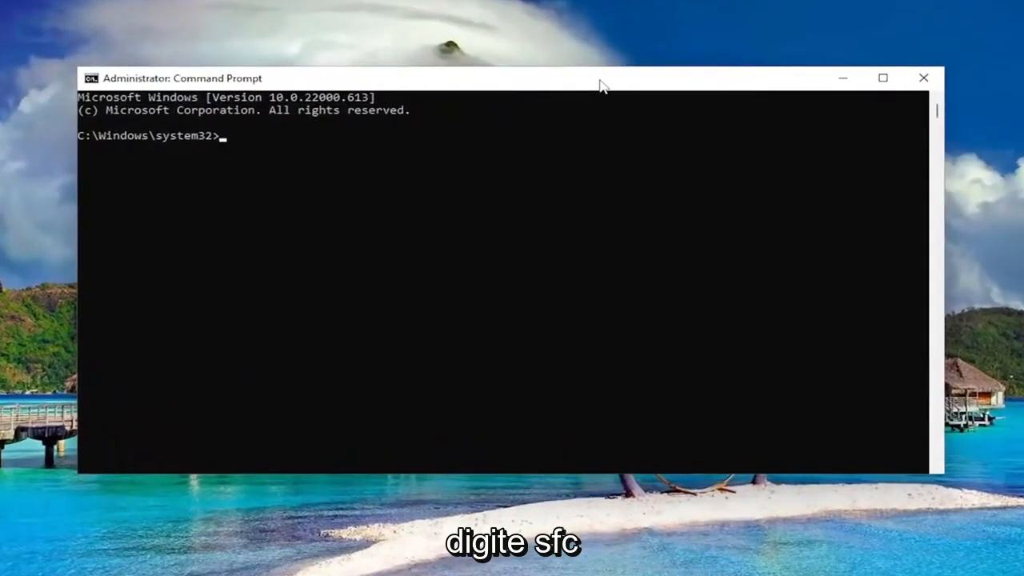
Run sfc /scannow and let the system file check verify to 100% with no violations
type("sfc")
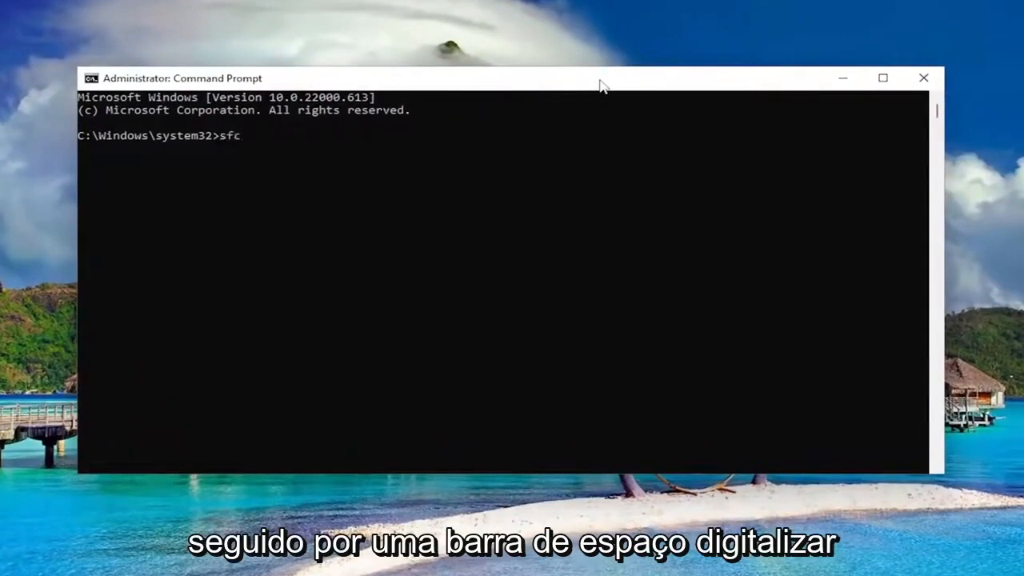
type("/scannow")
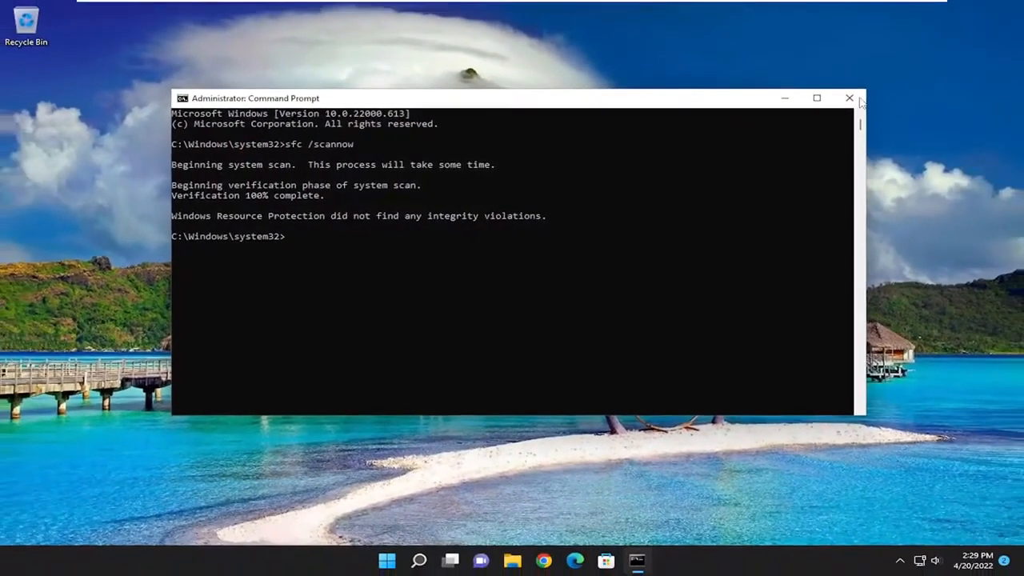
Restart the PC from the Start button's Shut down or sign out menu
right_click(403, 560)
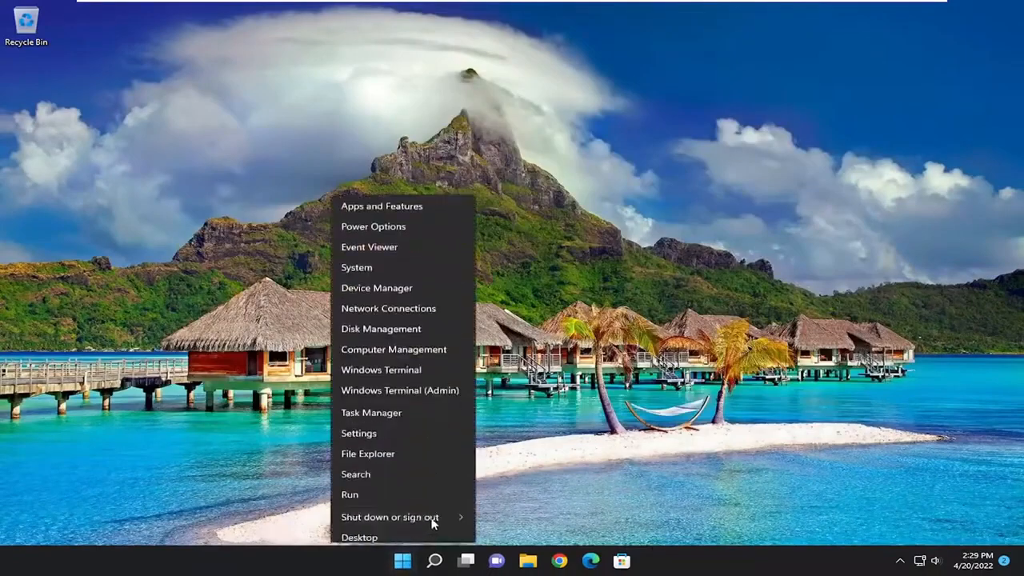
left_click(390, 516)
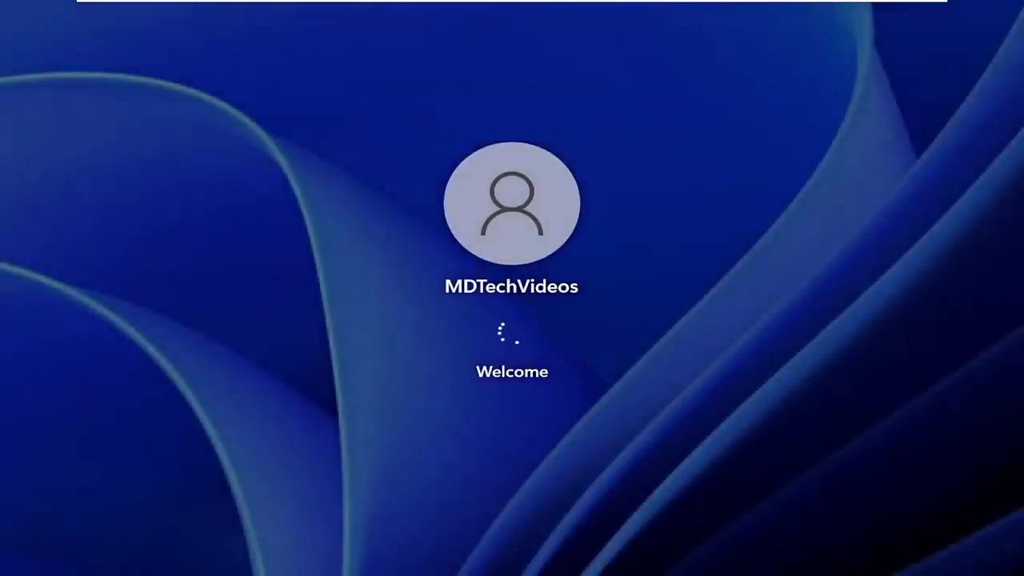